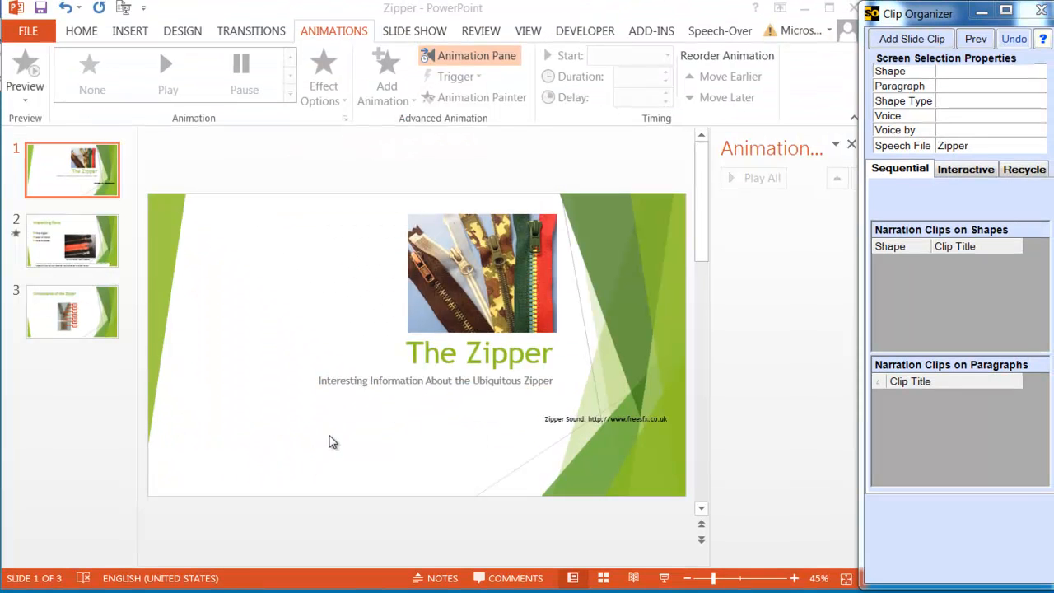
mouse_move(306, 415)
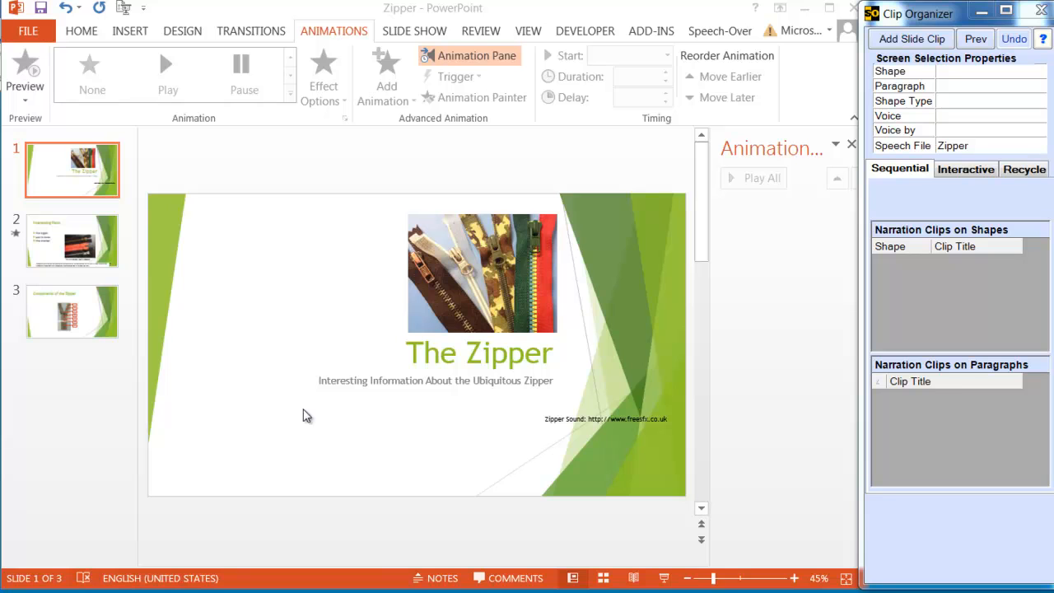
mouse_move(299, 397)
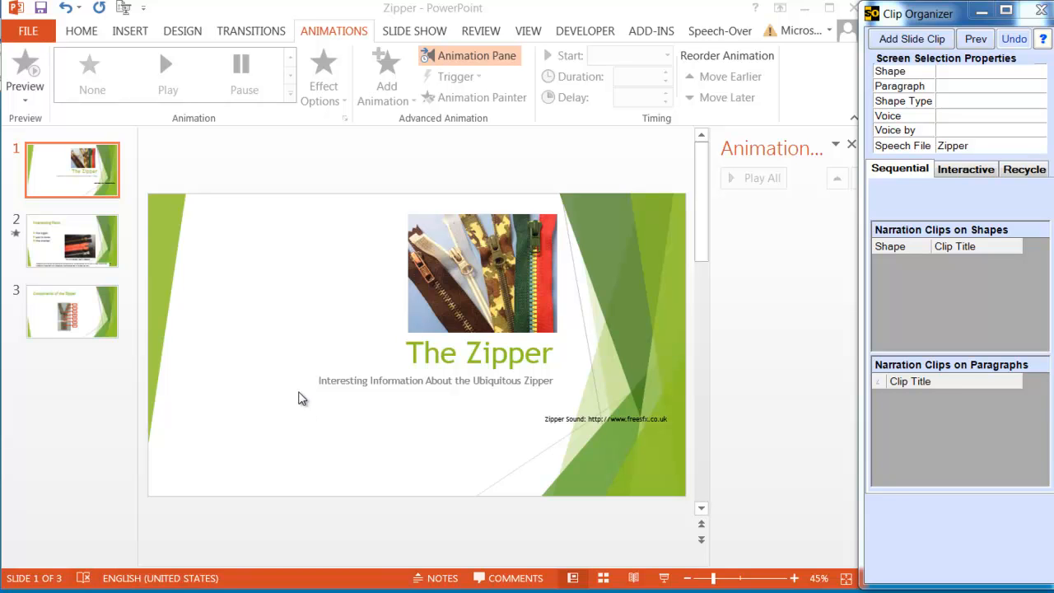
mouse_move(205, 336)
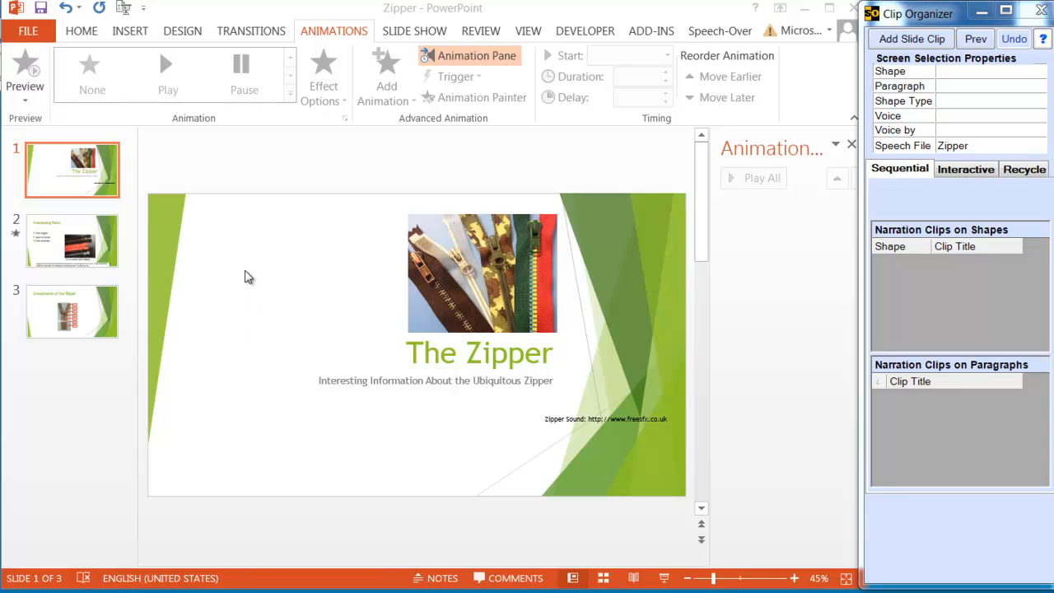
mouse_move(241, 261)
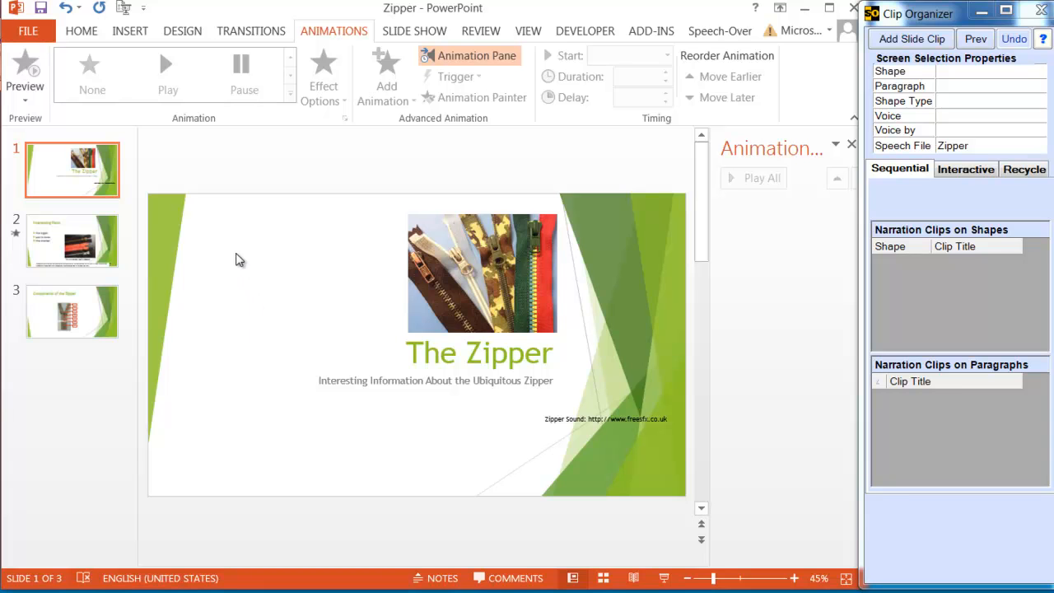
Step: Bring up the shortcut menu on 'The Zipper' title slide to add a clip
right_click(239, 260)
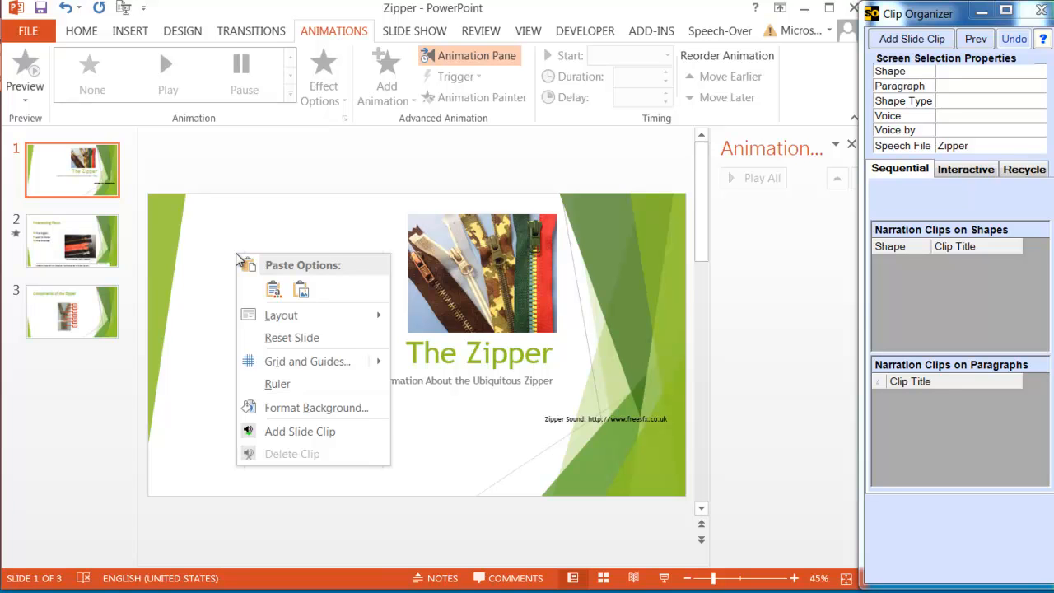
mouse_move(300, 431)
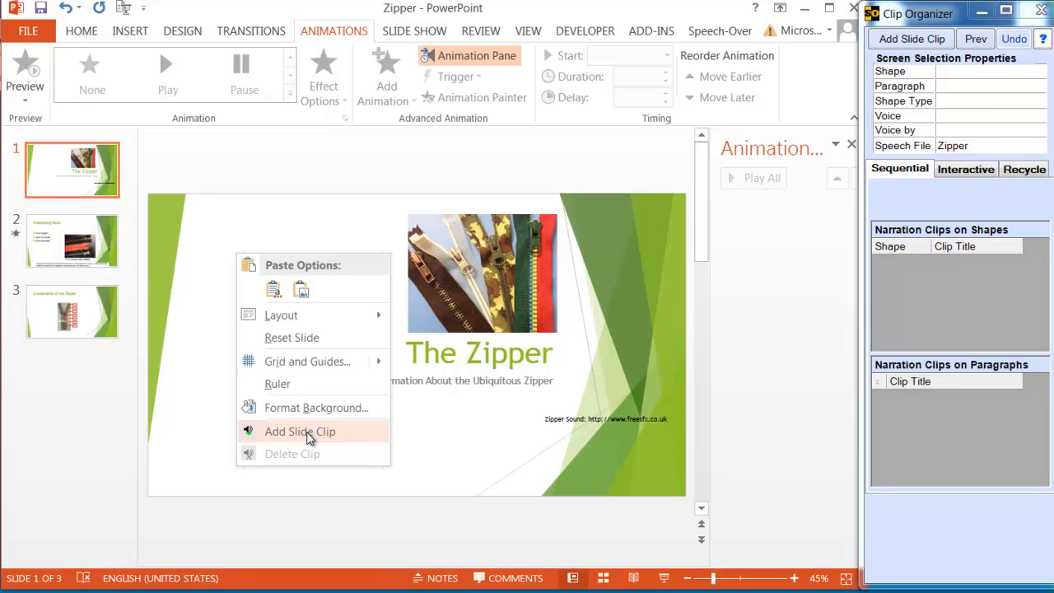
mouse_move(217, 402)
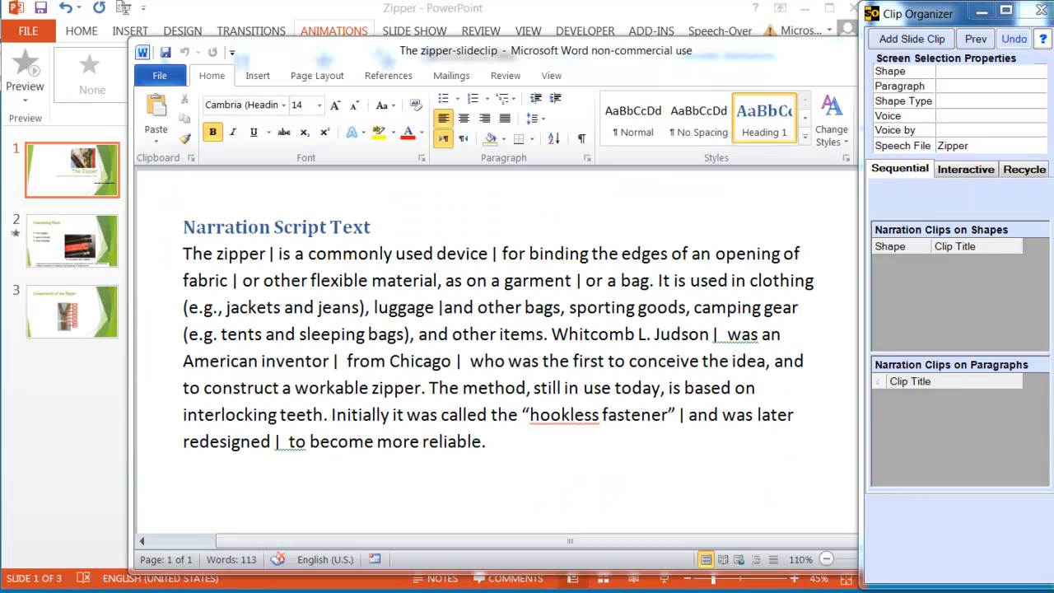
mouse_move(145, 400)
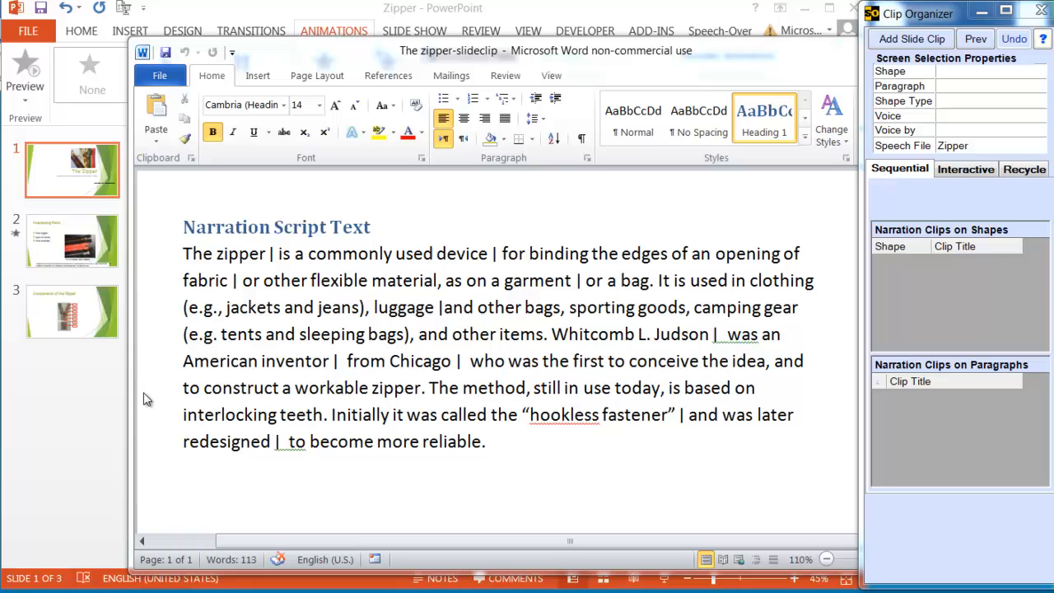
mouse_move(613, 453)
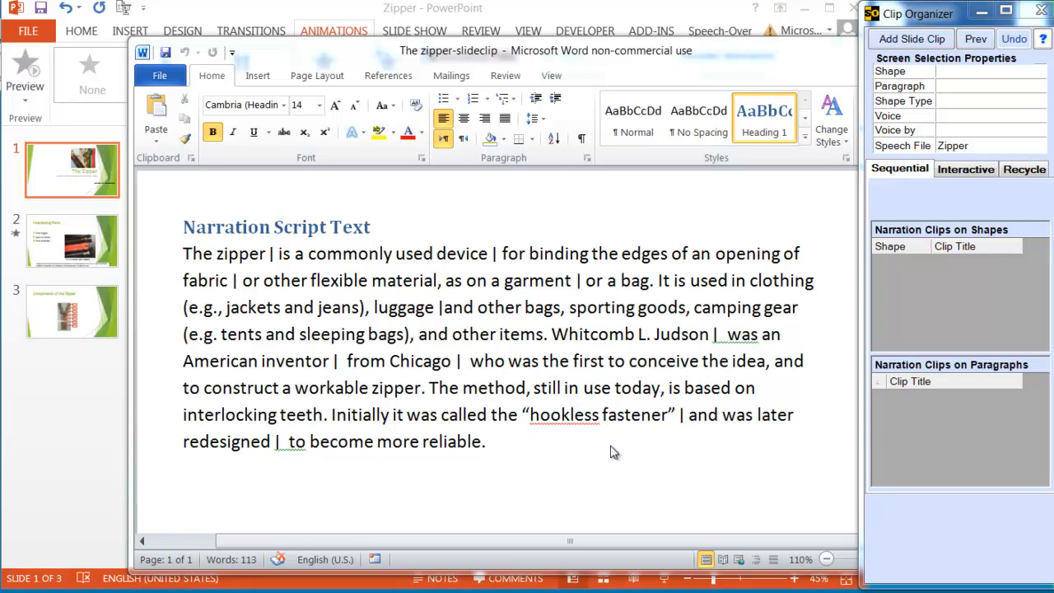
mouse_move(636, 401)
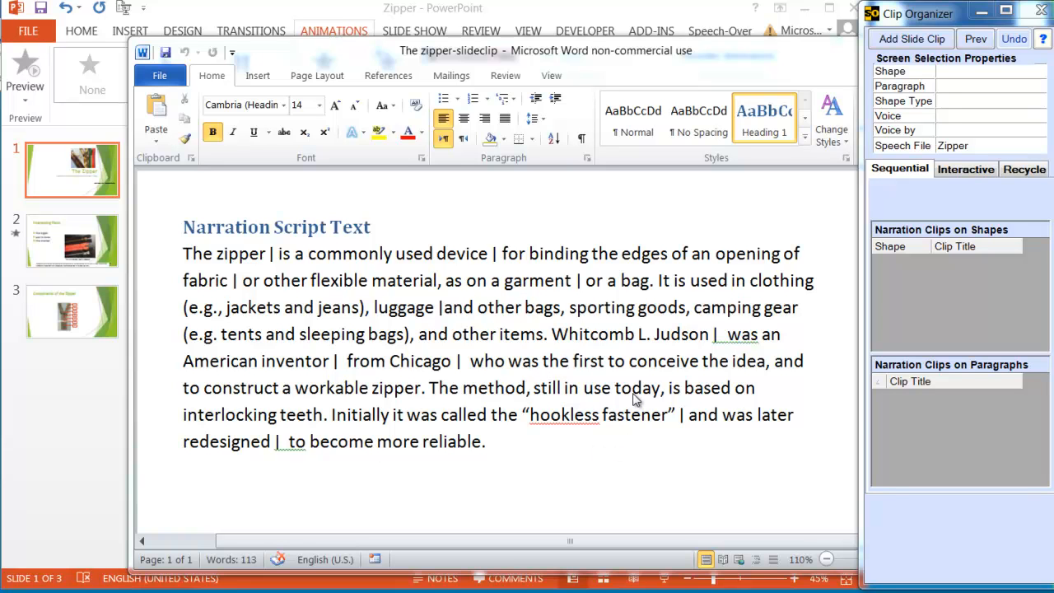
mouse_move(494, 272)
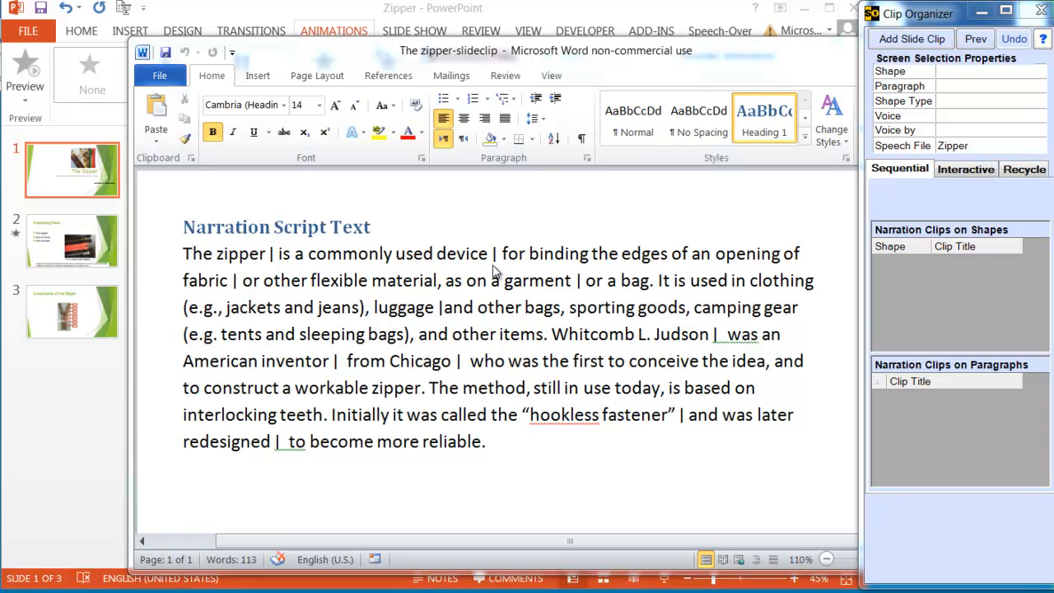
mouse_move(517, 265)
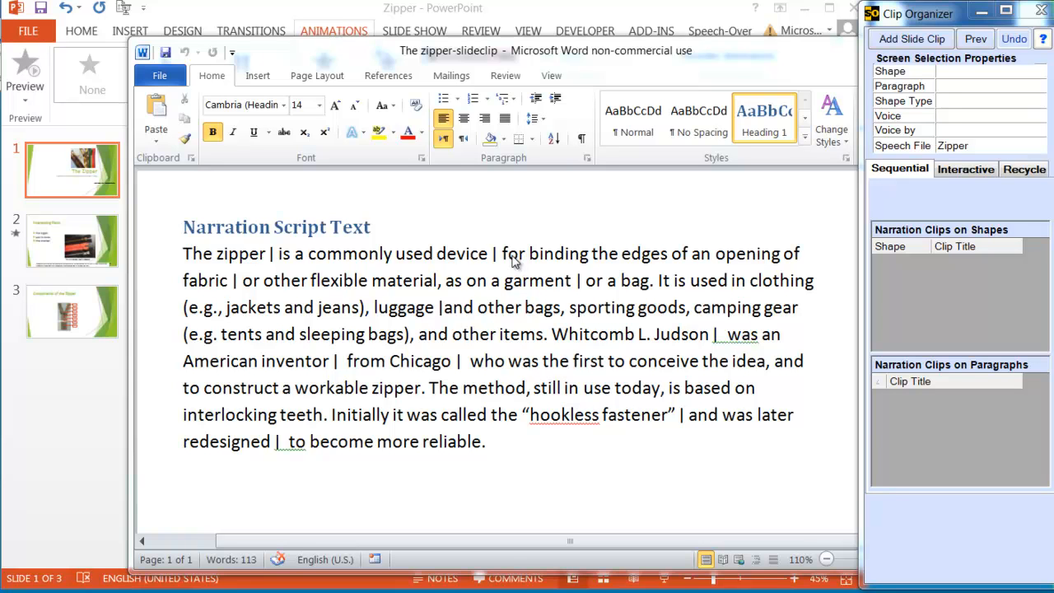
mouse_move(550, 283)
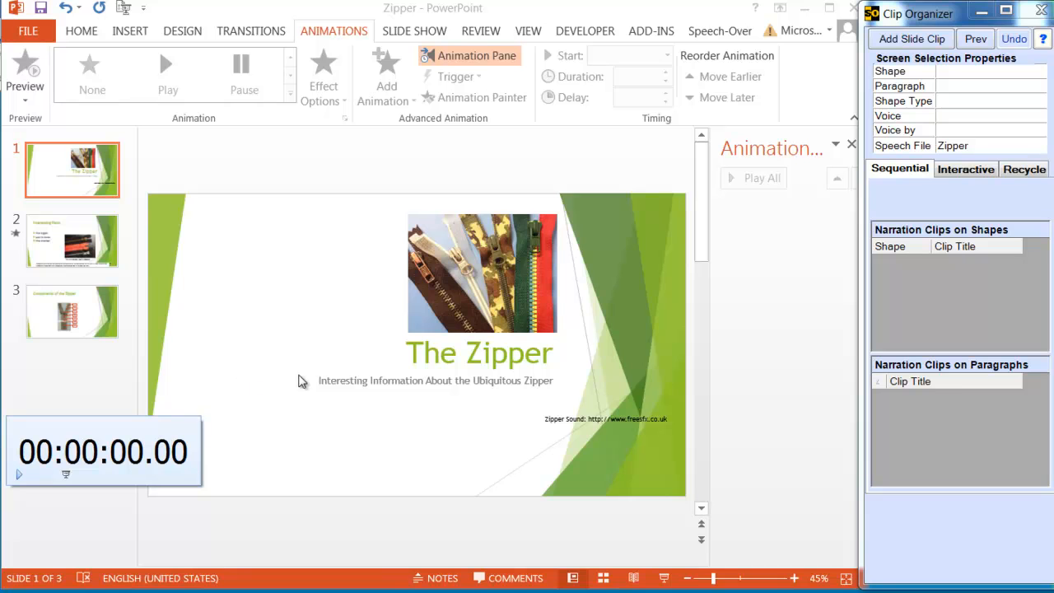
mouse_move(794, 305)
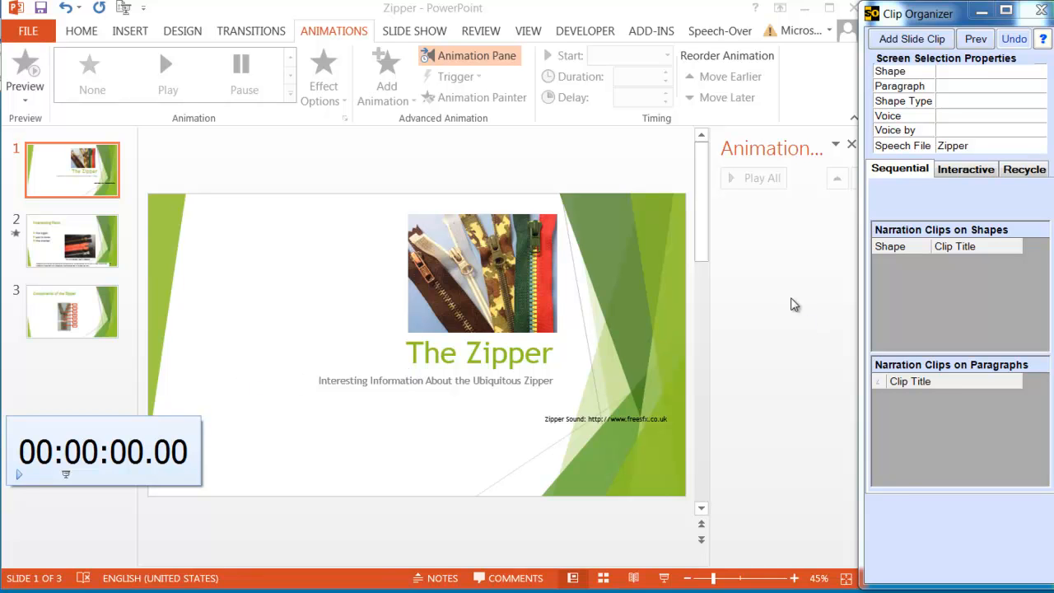
mouse_move(774, 226)
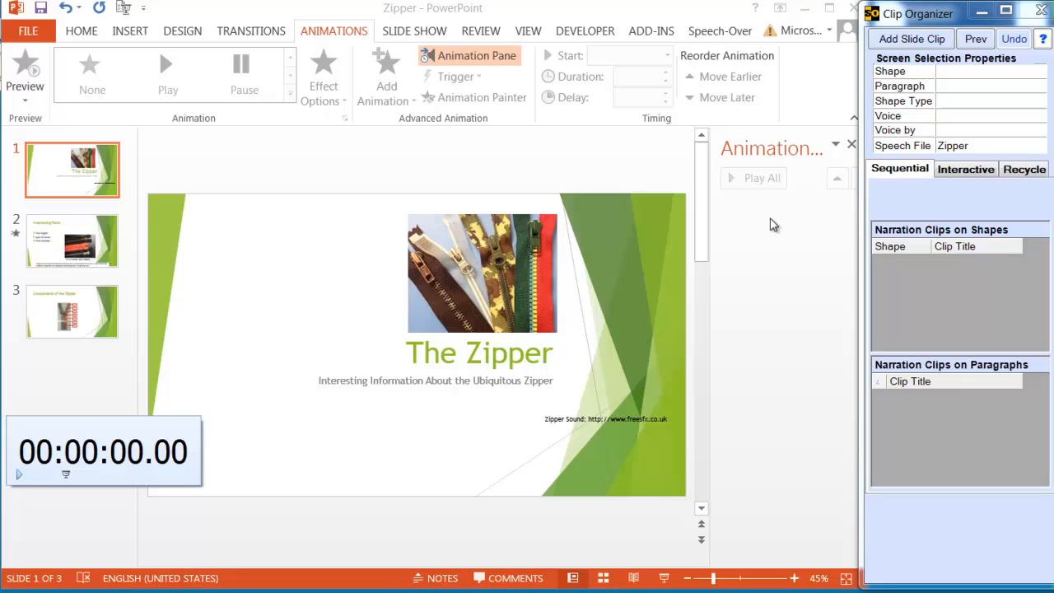
mouse_move(799, 313)
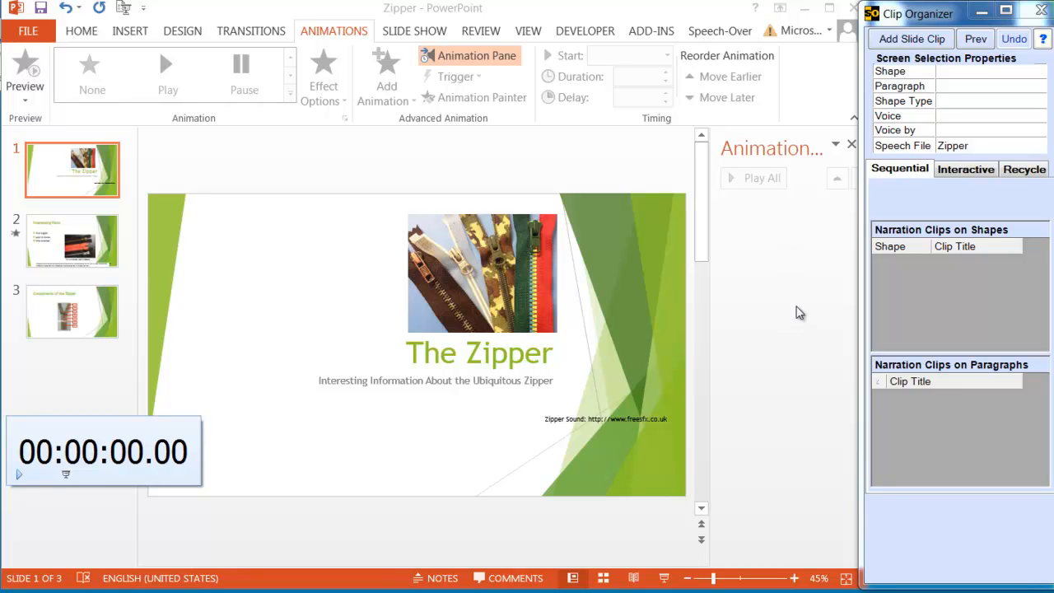
mouse_move(603, 537)
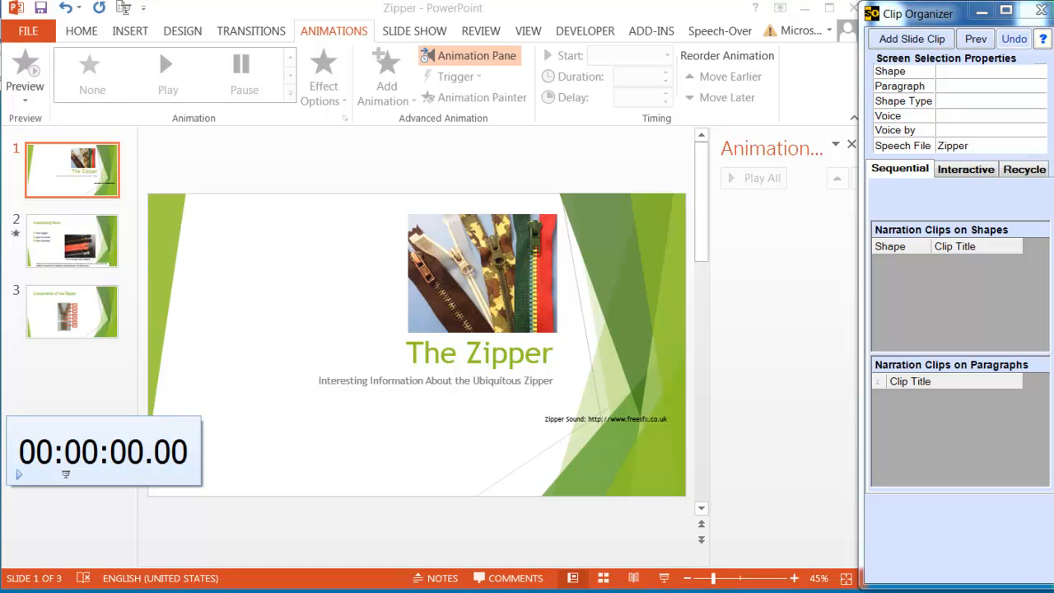
mouse_move(290, 435)
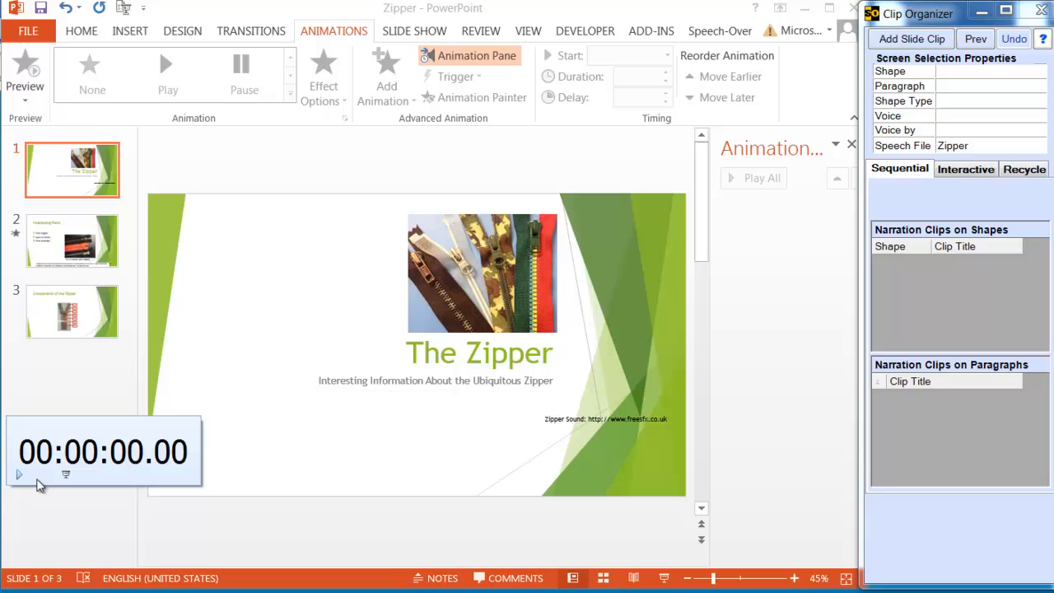
Step: Start a new slide clip via Add Slide Clip and enter 'zipper' as its Clip Title
click(20, 474)
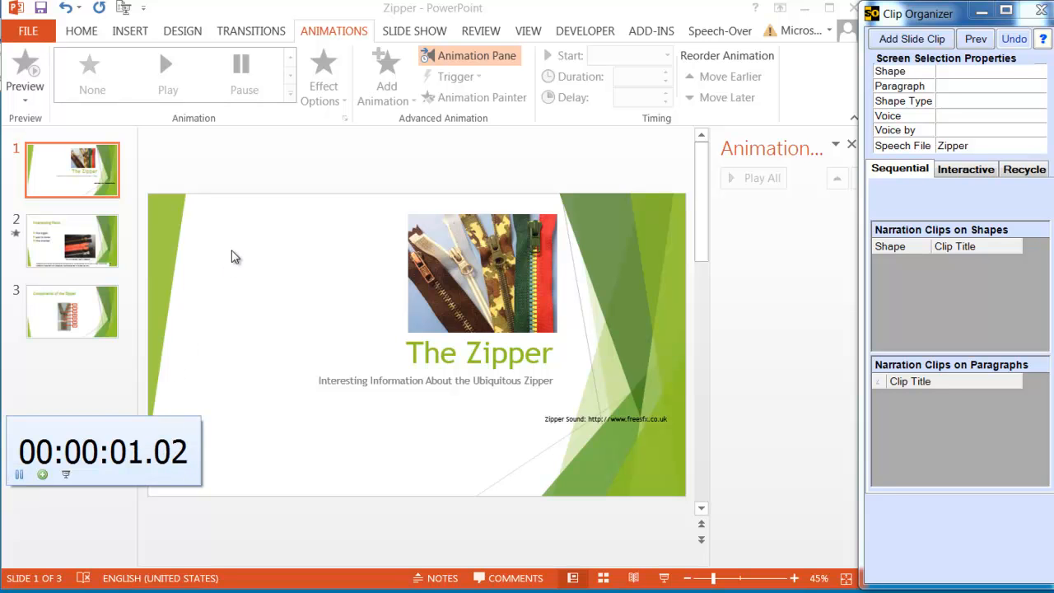
right_click(234, 254)
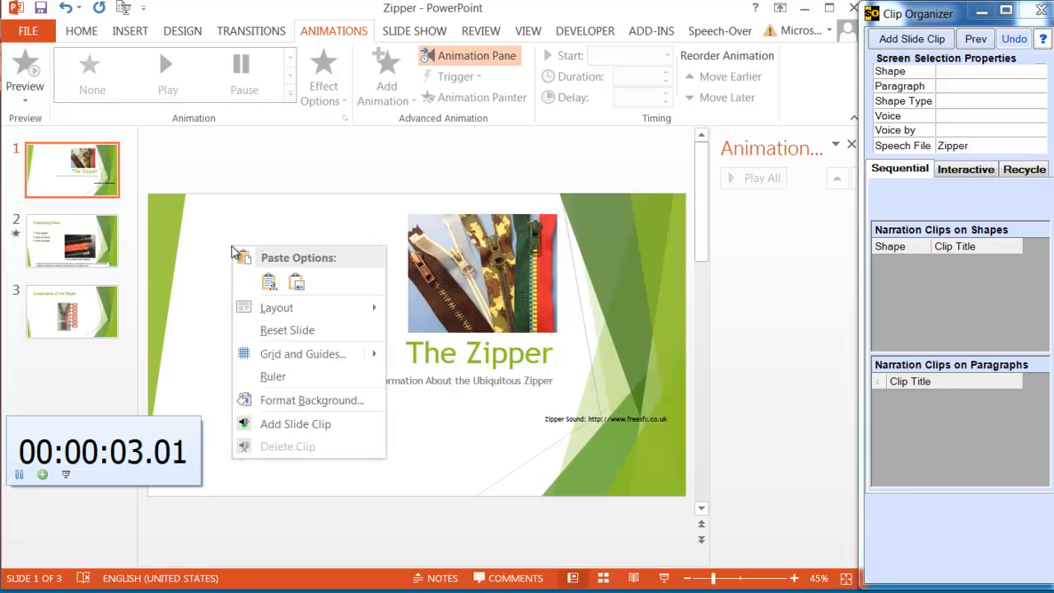
mouse_move(295, 423)
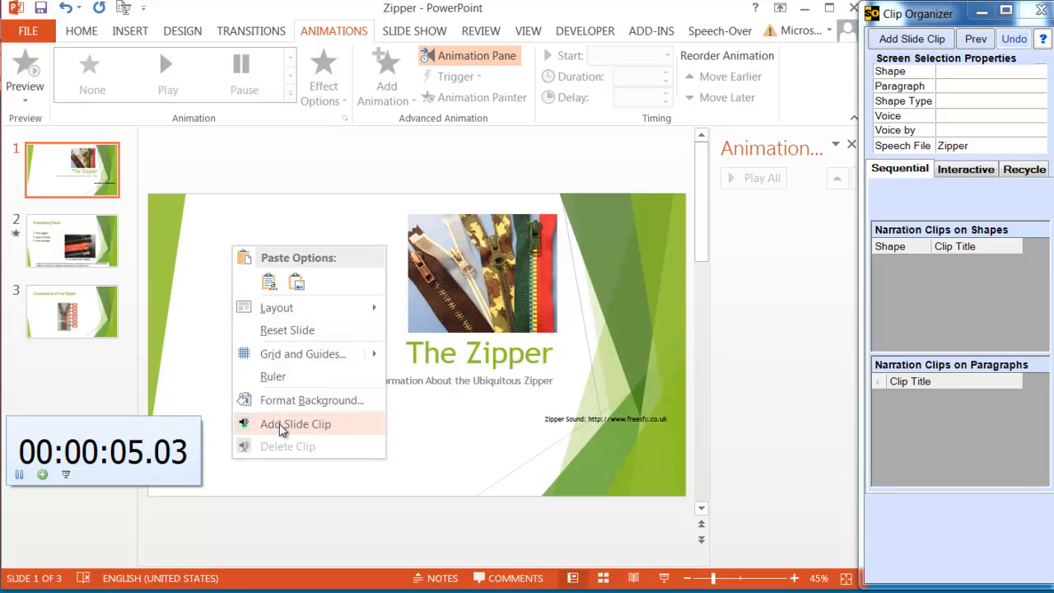
click(297, 423)
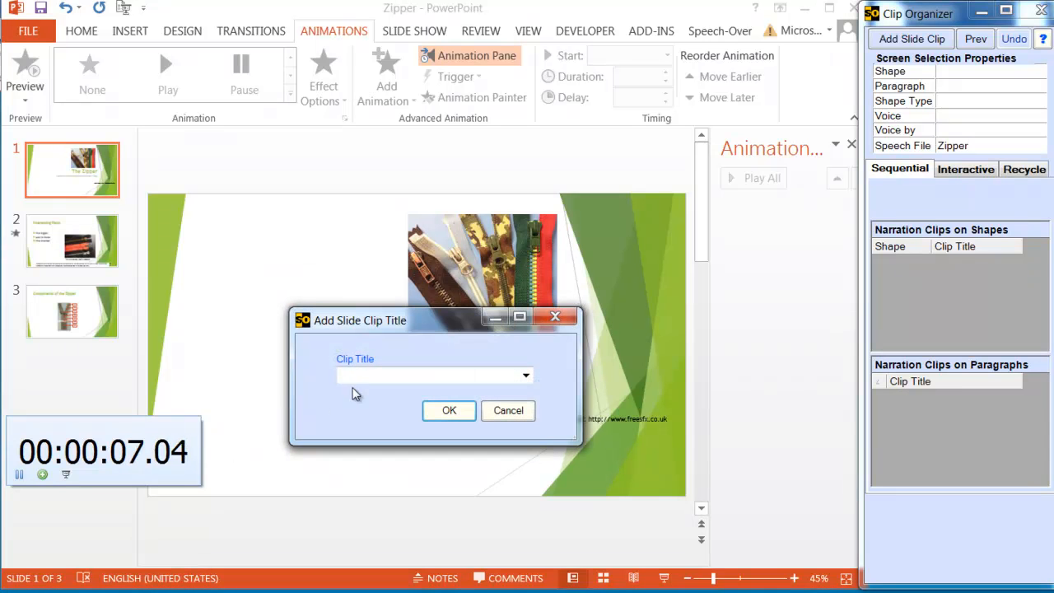
text(zx)
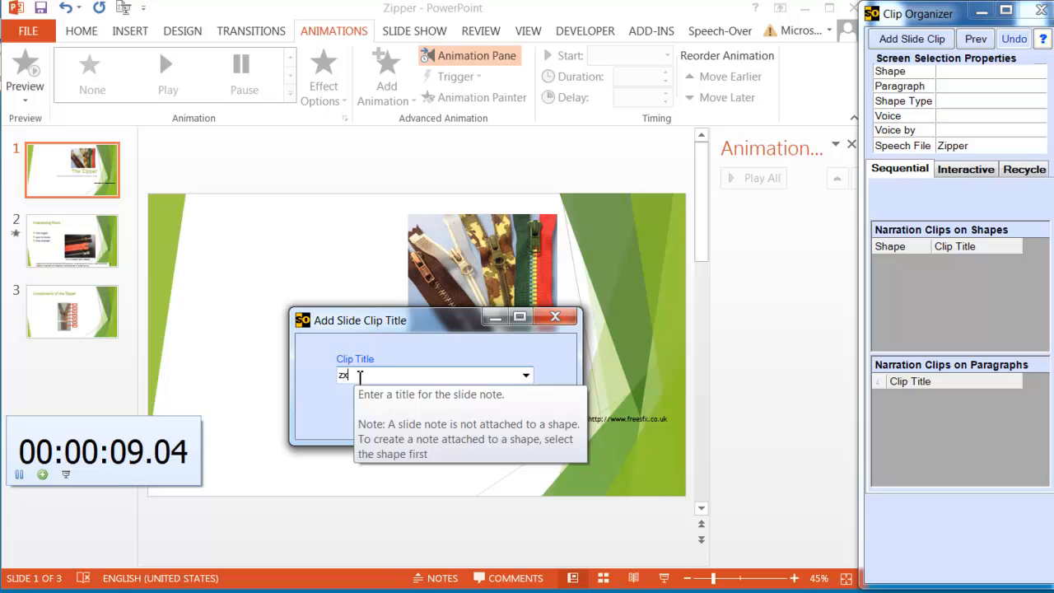
key(backspace)
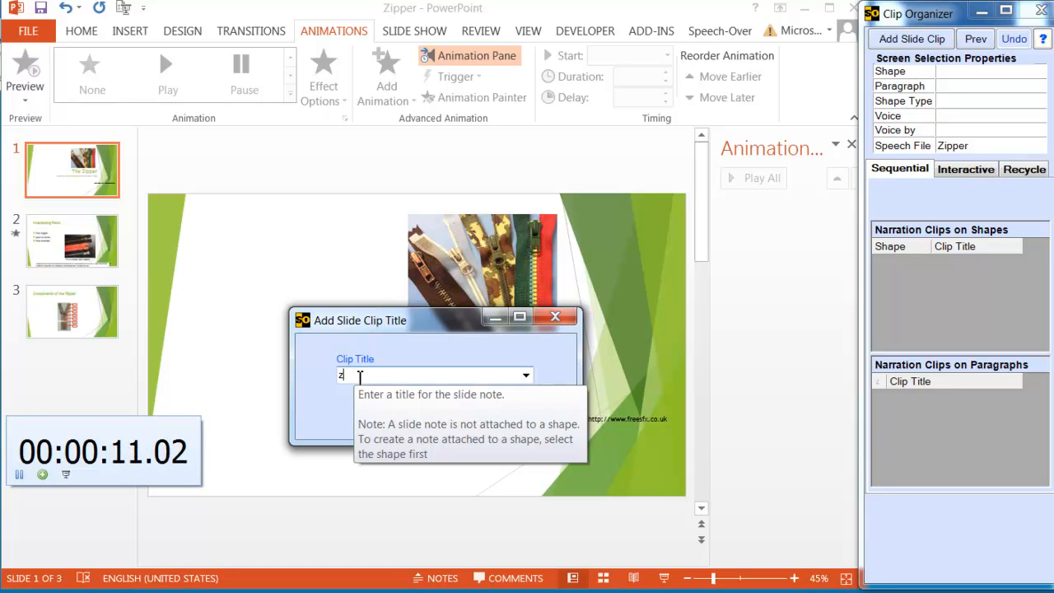
text(ipper)
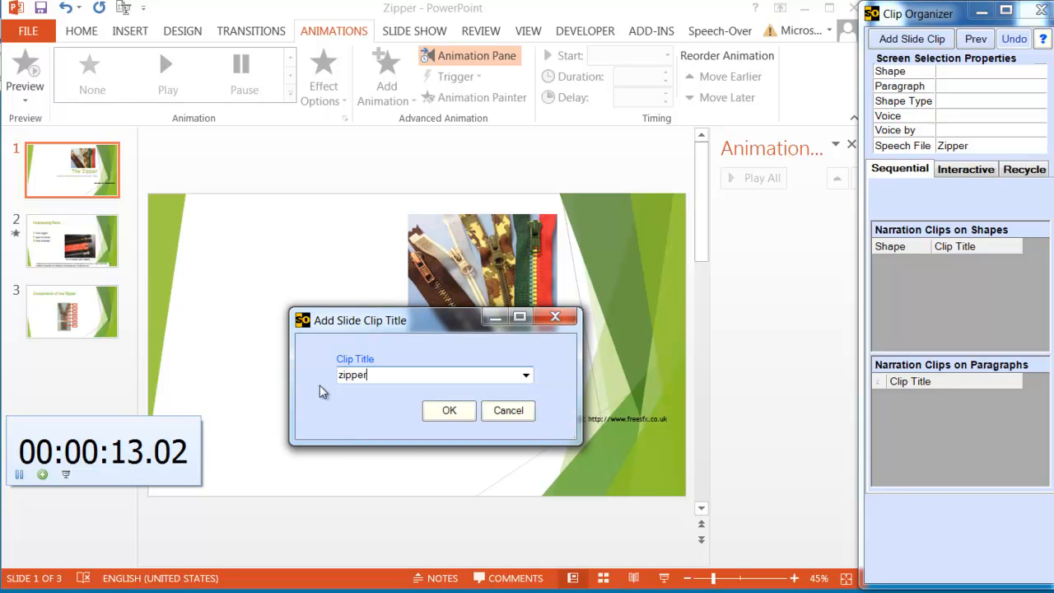
Step: Enter the zipper-history narration script as the Clip Text and save the clip
click(448, 410)
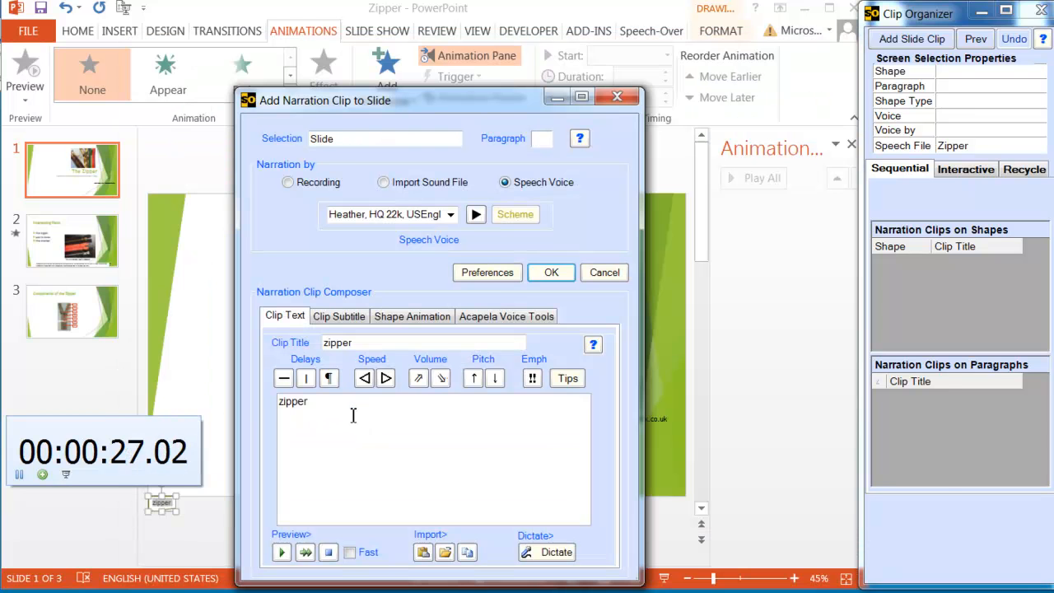
text(was the first to conceive the idea, and to construct a workable zipper. The method, still in use today, is based on interlocking teeth. Initially it was called the "hookless fastener" | and was later redesigned | to become more reliable)
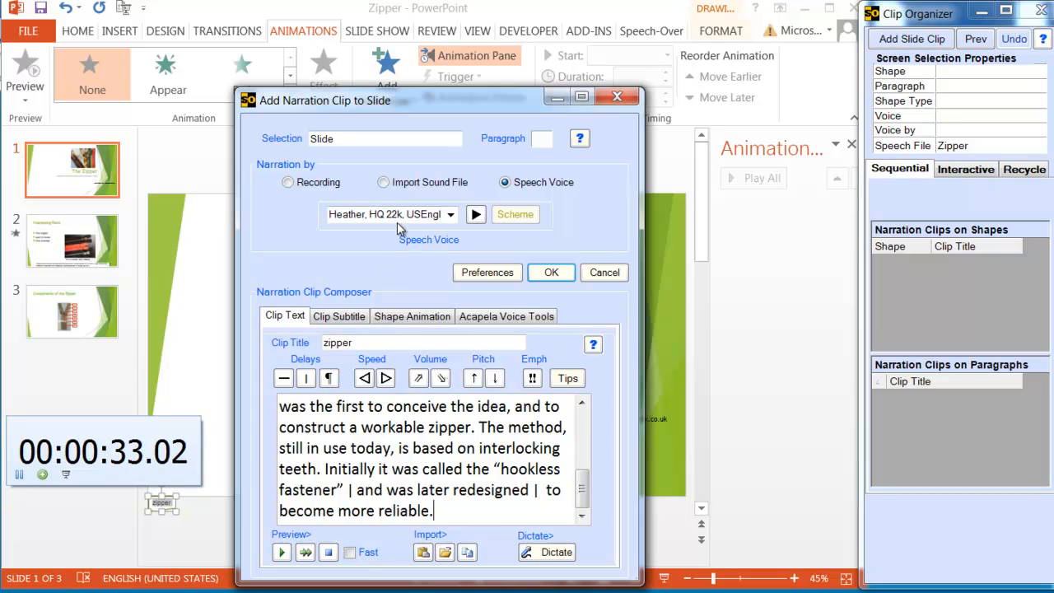
mouse_move(550, 273)
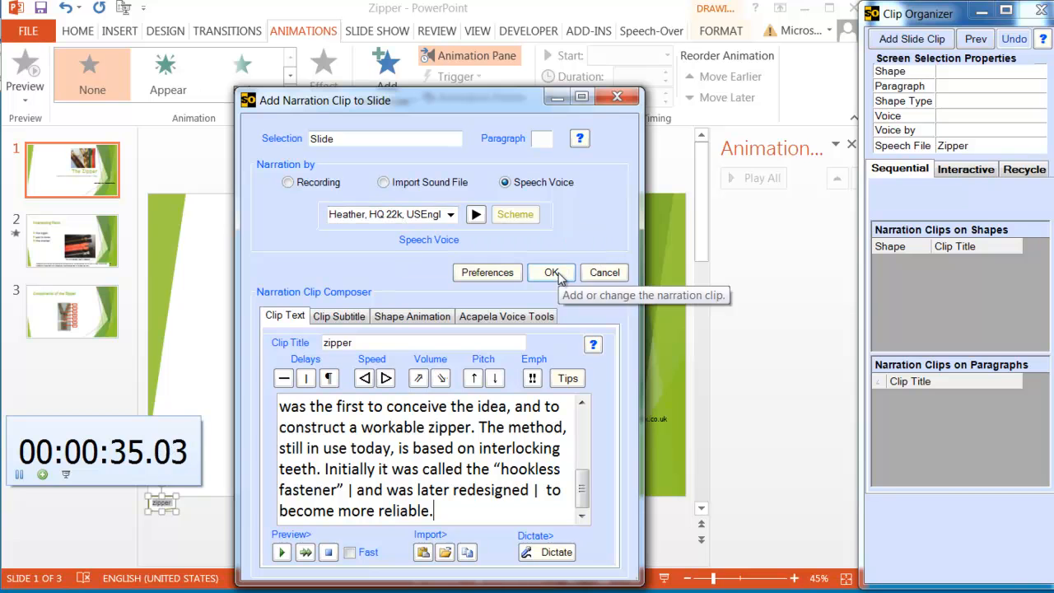
click(551, 274)
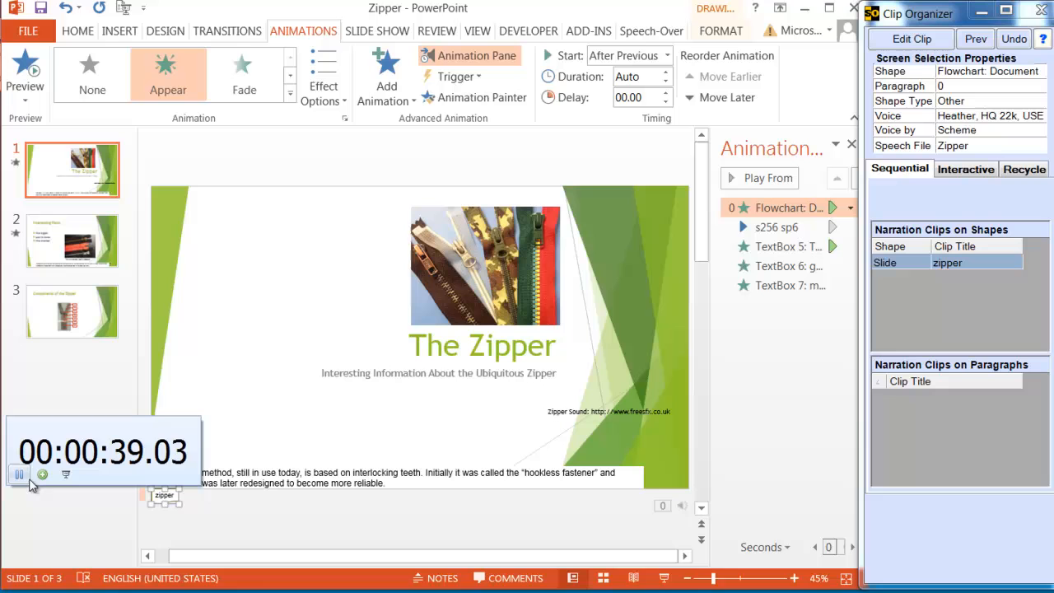
click(18, 474)
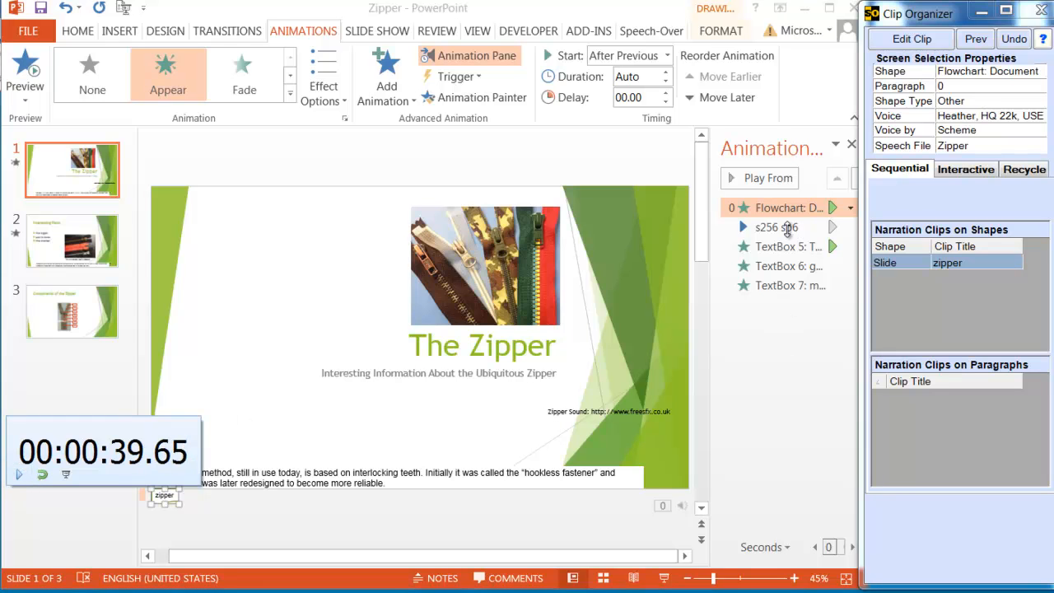
mouse_move(794, 295)
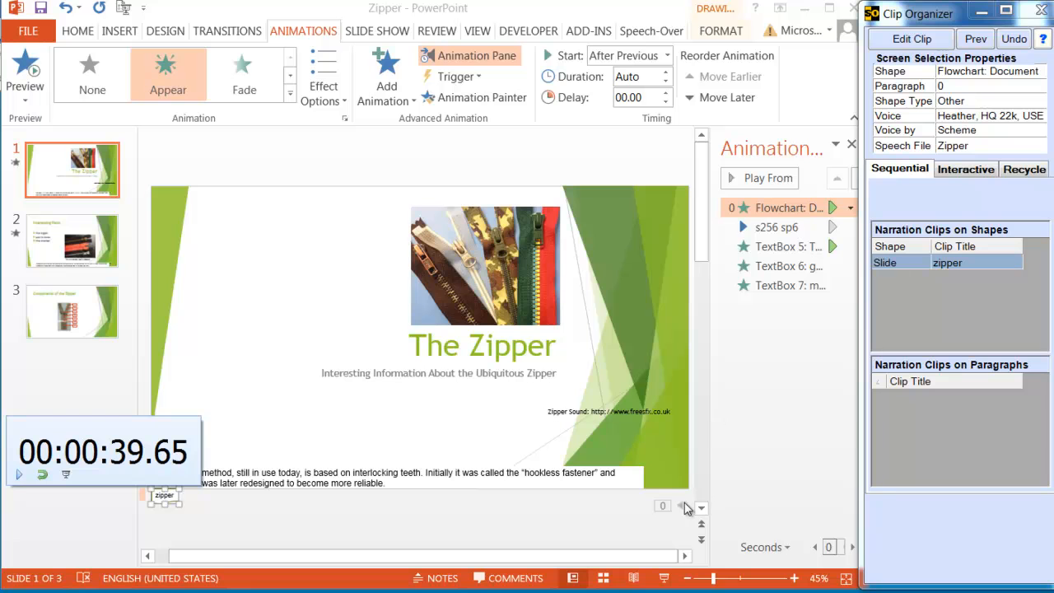
mouse_move(800, 392)
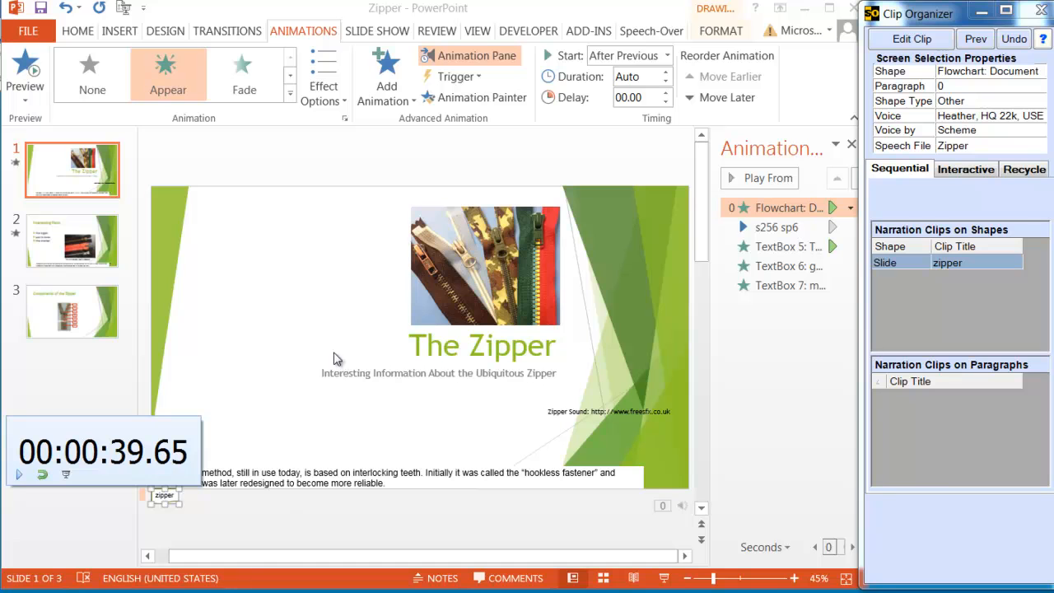
mouse_move(345, 362)
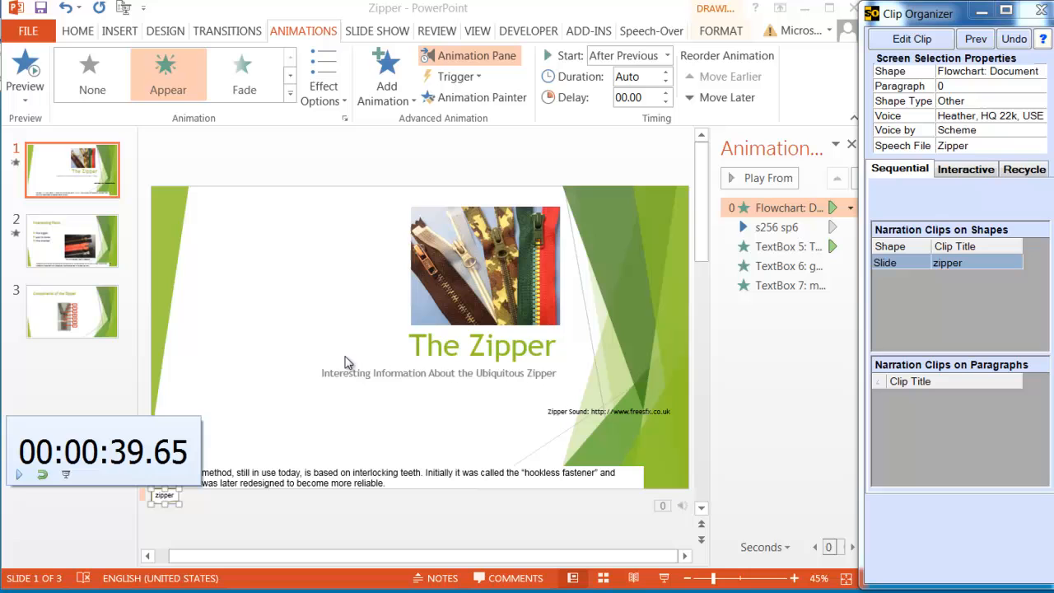
mouse_move(369, 356)
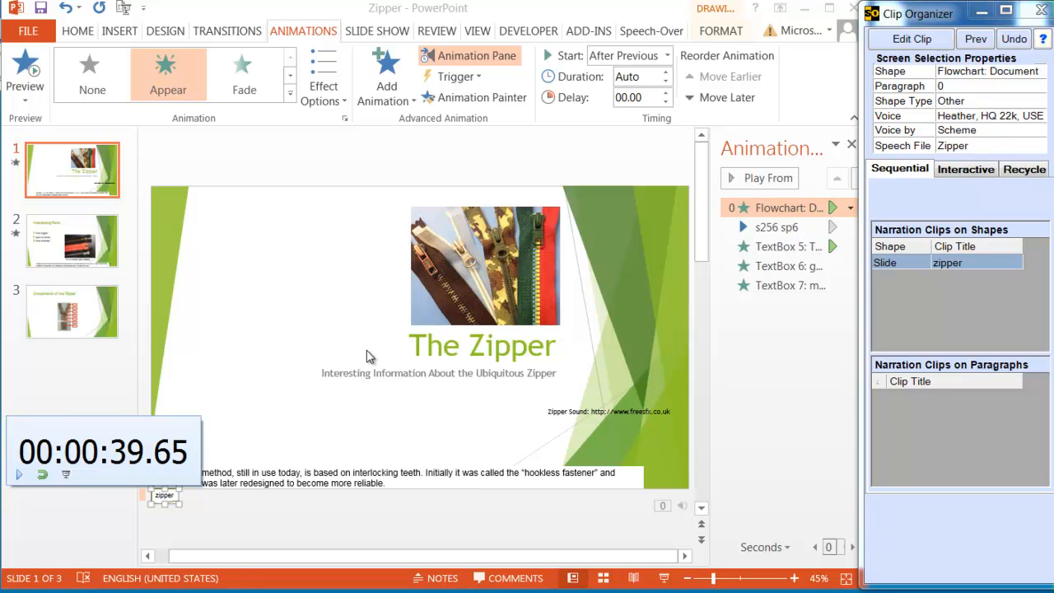
mouse_move(380, 369)
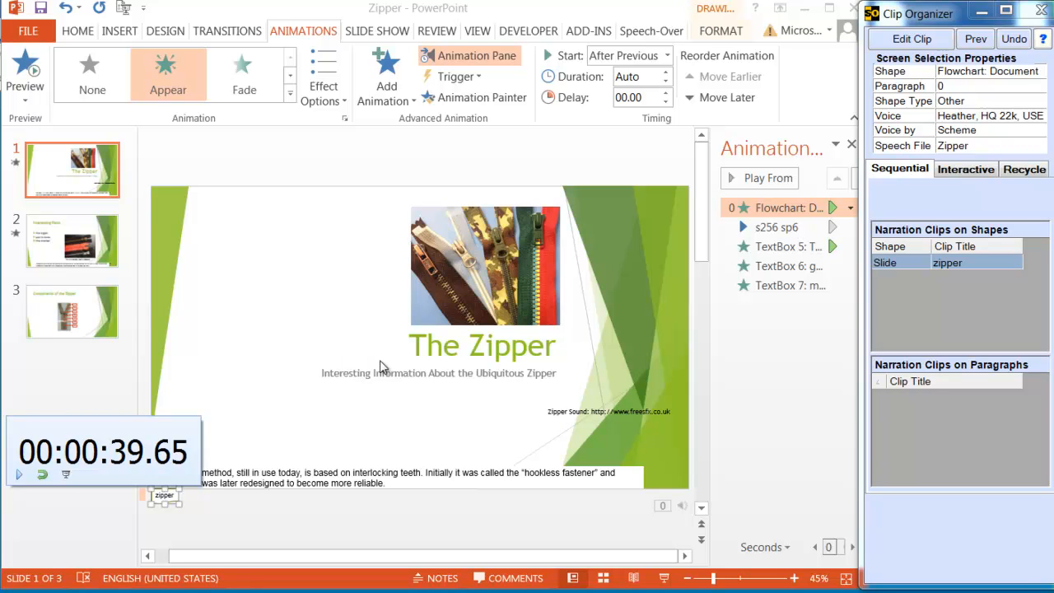
mouse_move(388, 366)
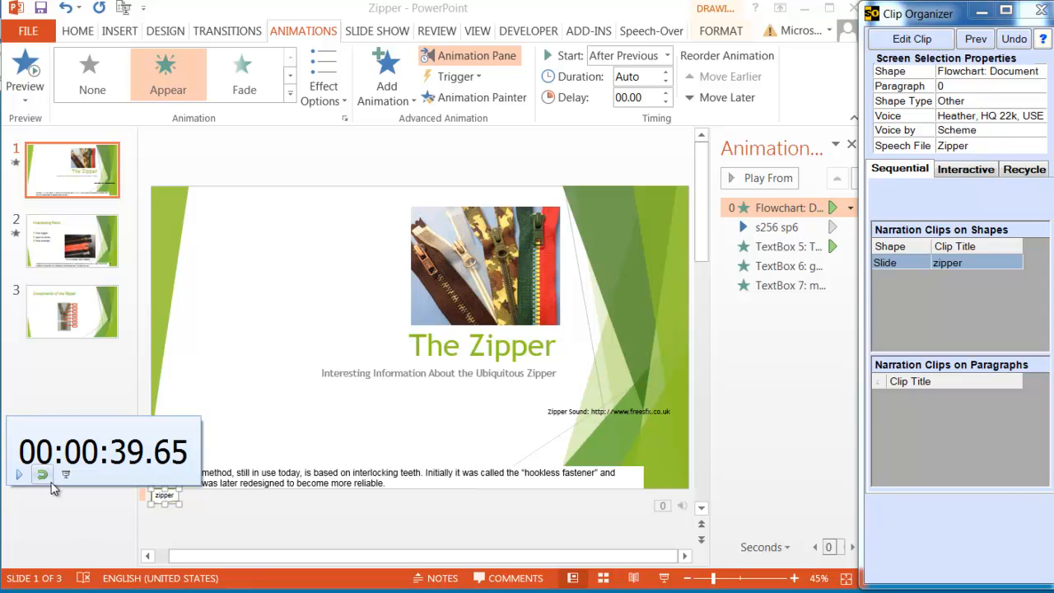
Step: Preview the title slide with its narration using Speech-Over's Preview Slide
click(18, 475)
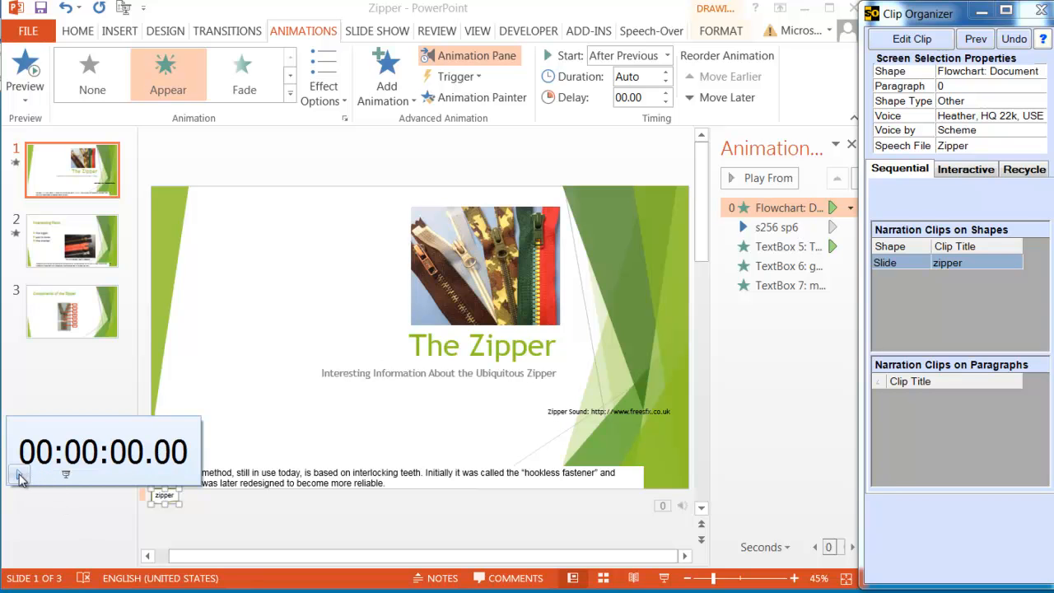
click(20, 476)
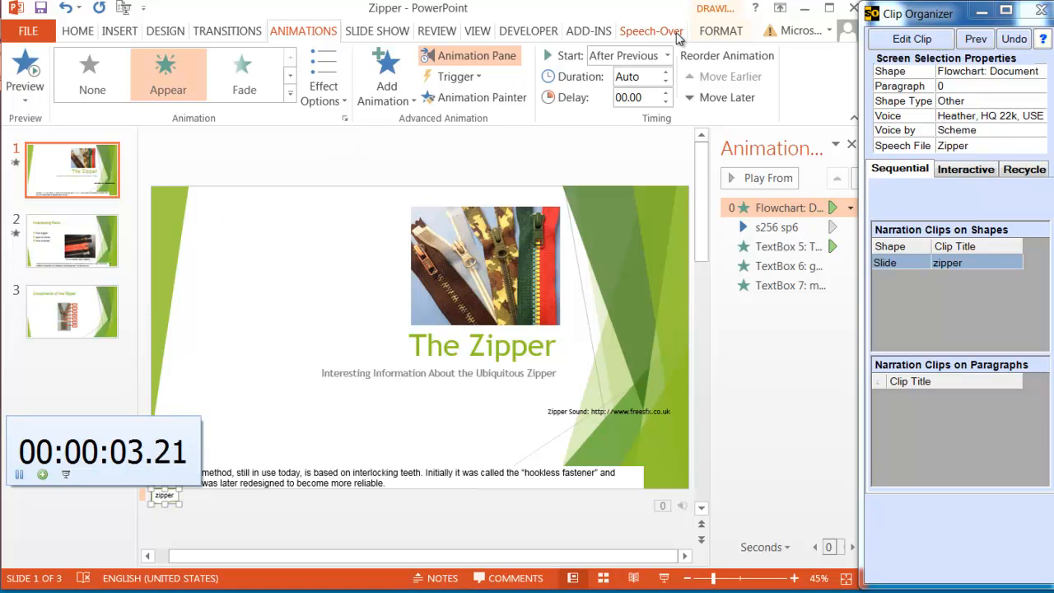
click(653, 29)
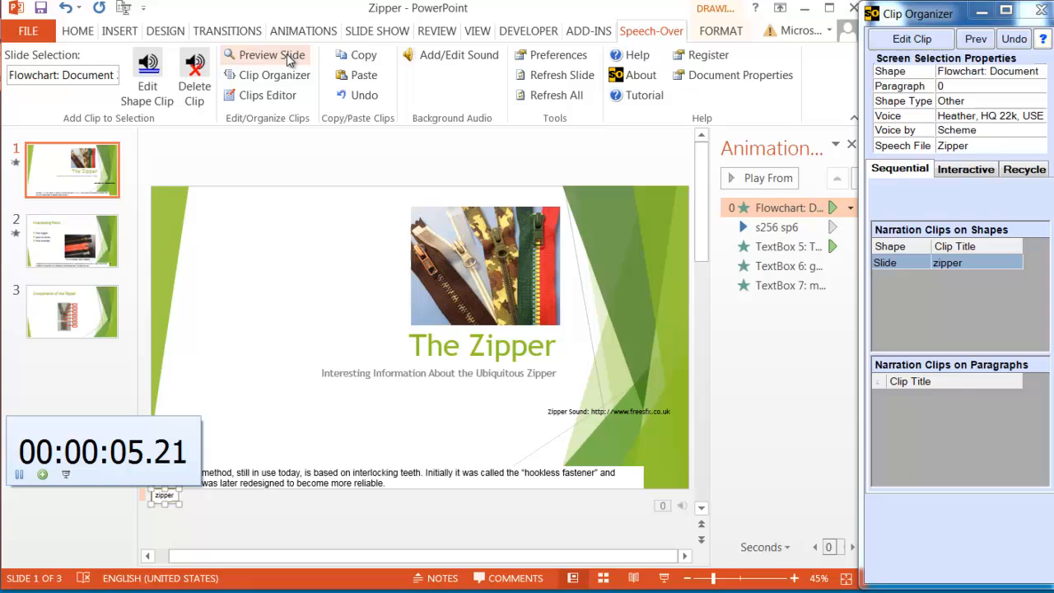
click(274, 55)
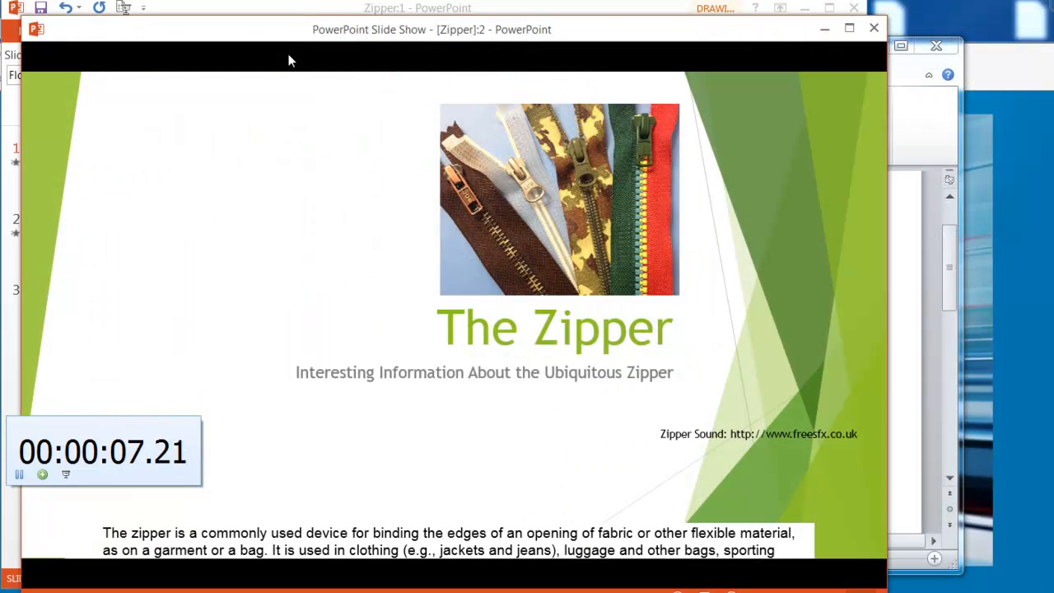
mouse_move(277, 225)
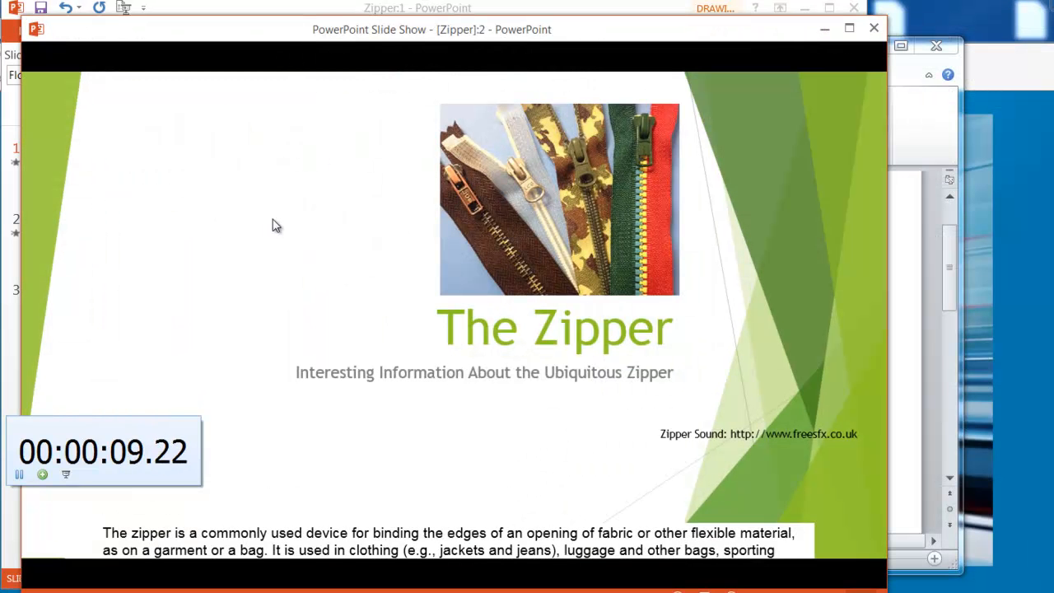